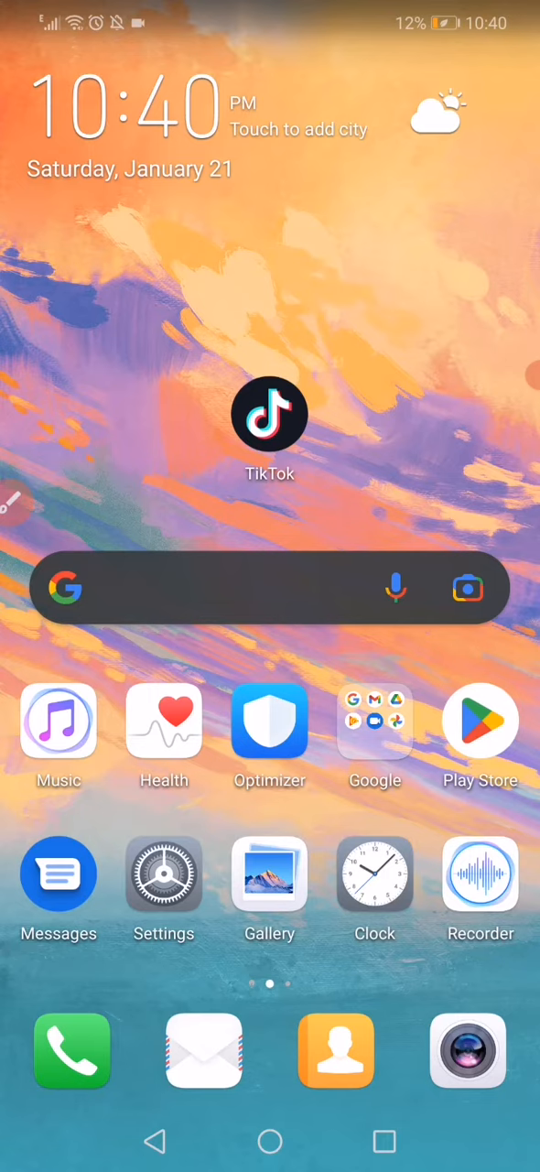
Open Settings and switch Airplane mode on in Wireless & networks.
{"action": "left_click", "coordinate": [164, 874]}
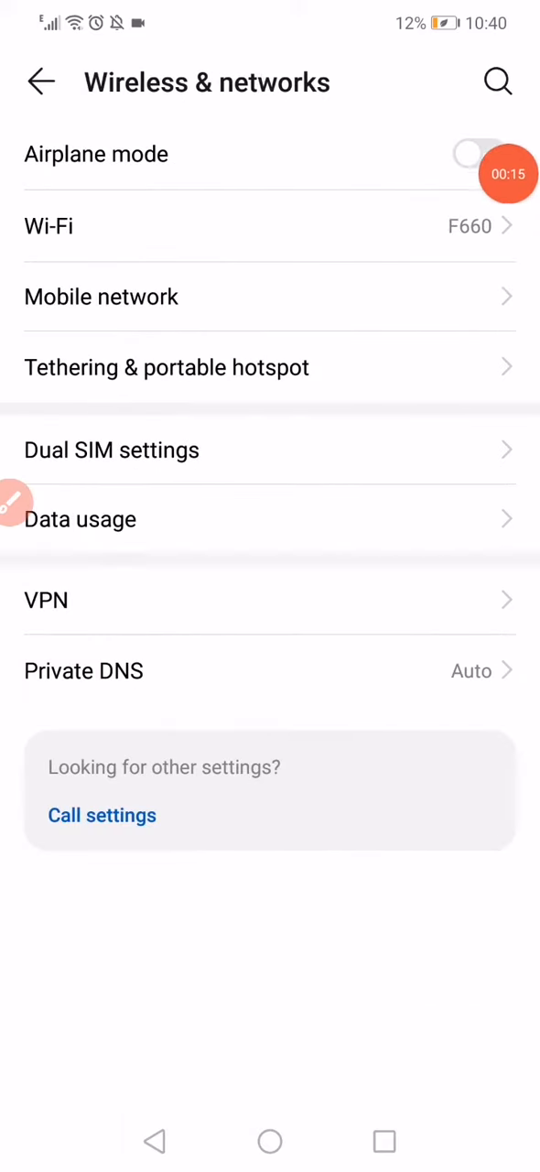
{"action": "left_click", "coordinate": [480, 154]}
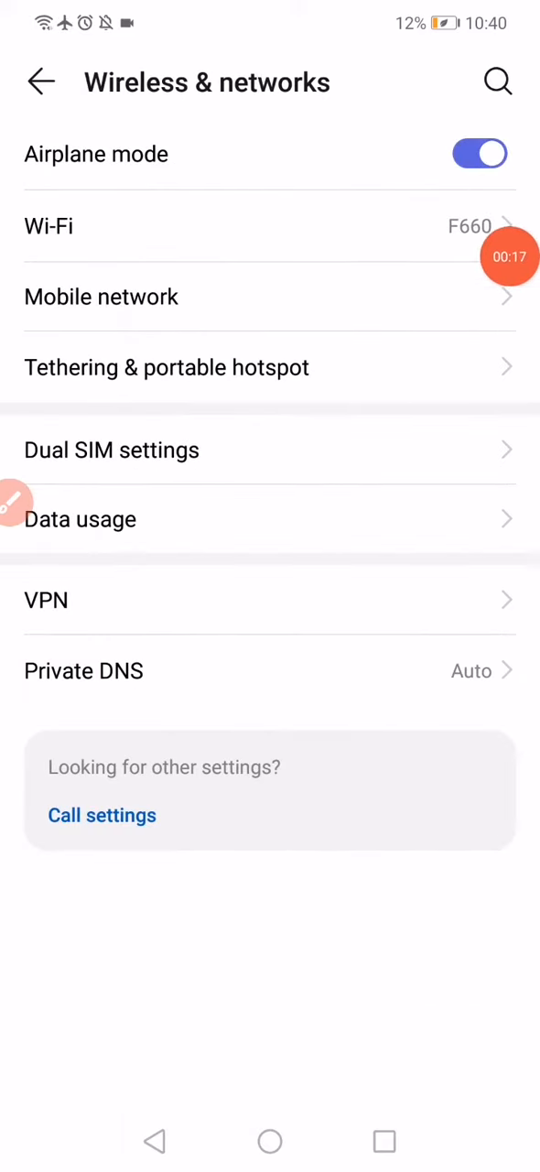
Switch Airplane mode off, then open Apps and scroll the list to TikTok.
{"action": "left_click", "coordinate": [41, 81]}
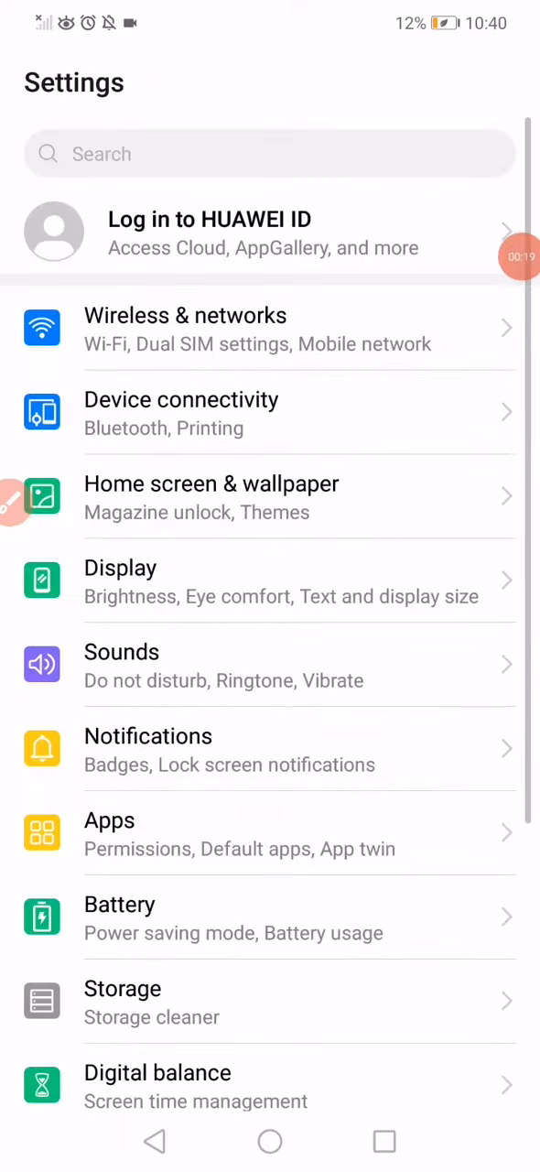
{"action": "left_click", "coordinate": [270, 833]}
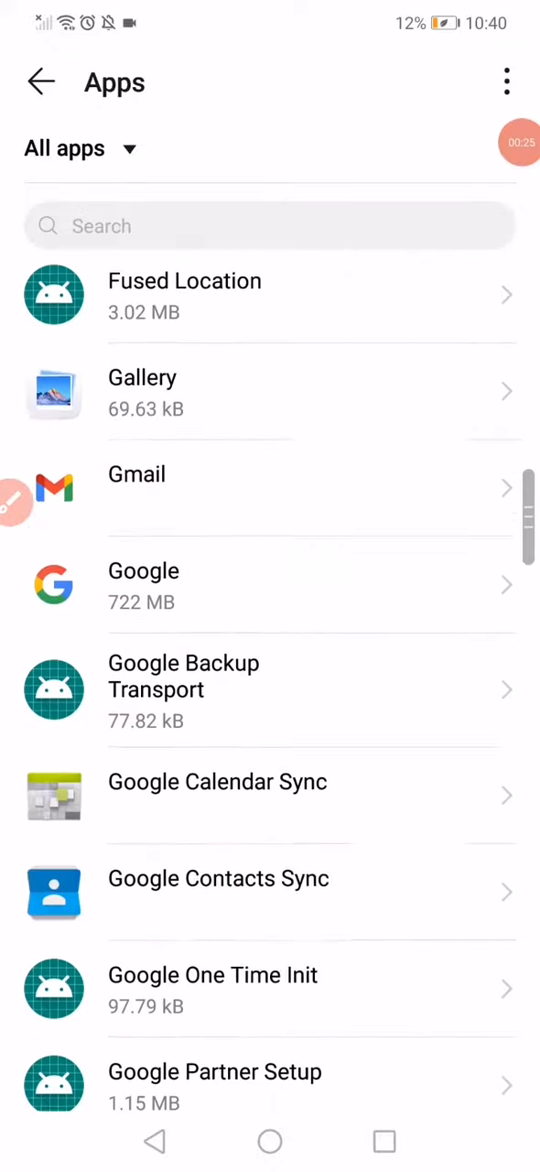
{"action": "scroll", "scroll_direction": "down", "scroll_amount": 3}
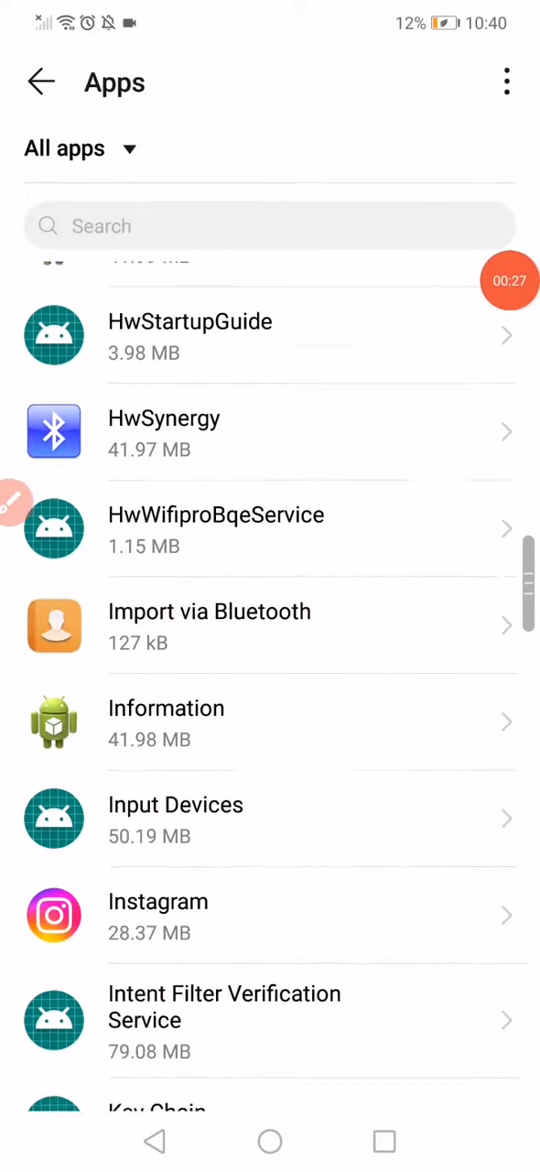
{"action": "scroll", "scroll_direction": "down", "scroll_amount": 3}
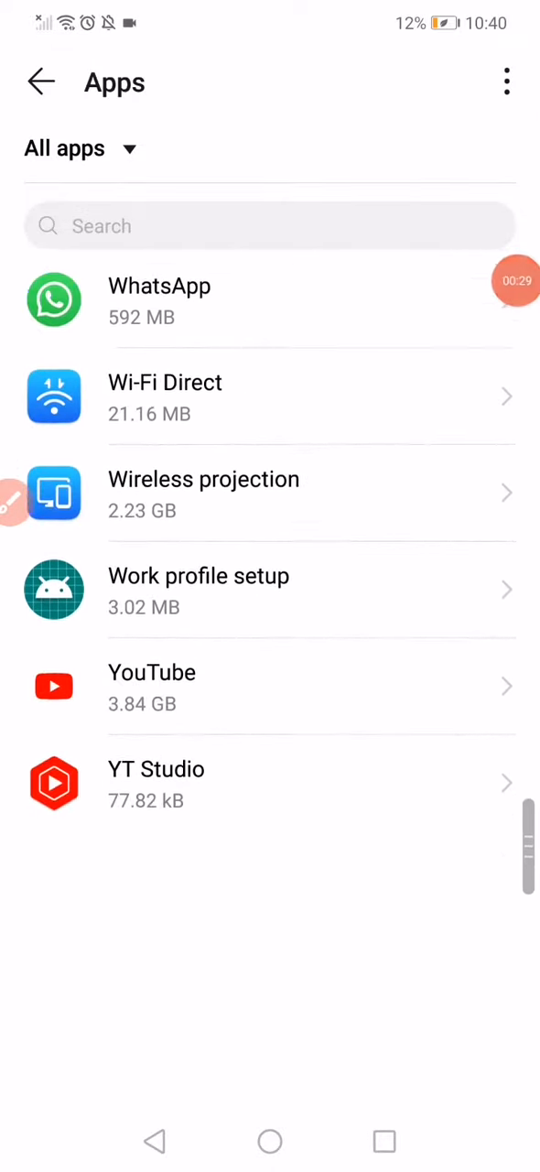
{"action": "scroll", "scroll_direction": "up", "scroll_amount": 3}
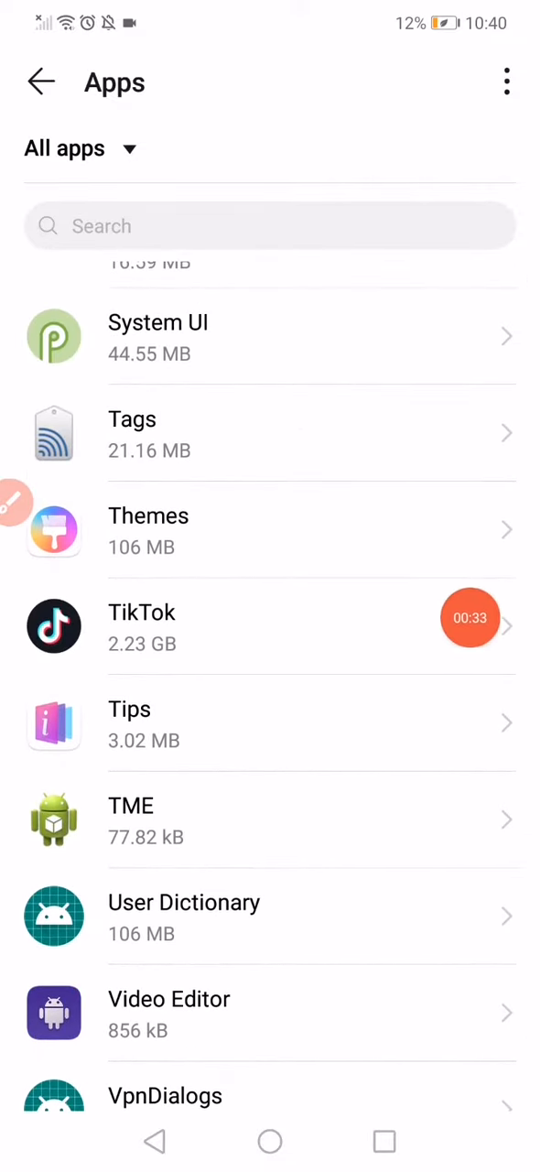
Open TikTok's app info and view its Power usage details page.
{"action": "left_click", "coordinate": [270, 627]}
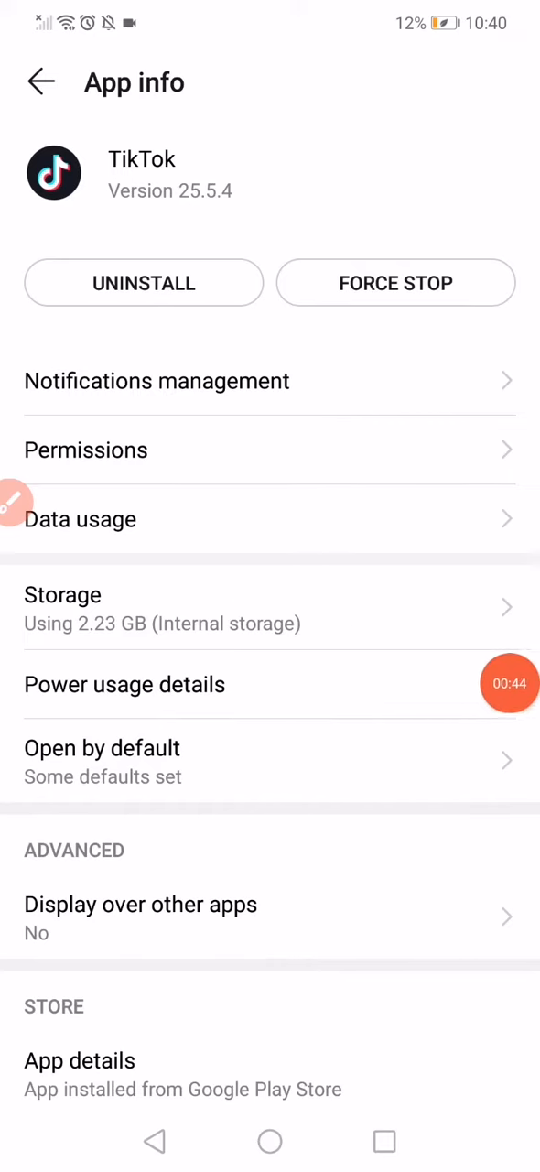
{"action": "left_click", "coordinate": [124, 683]}
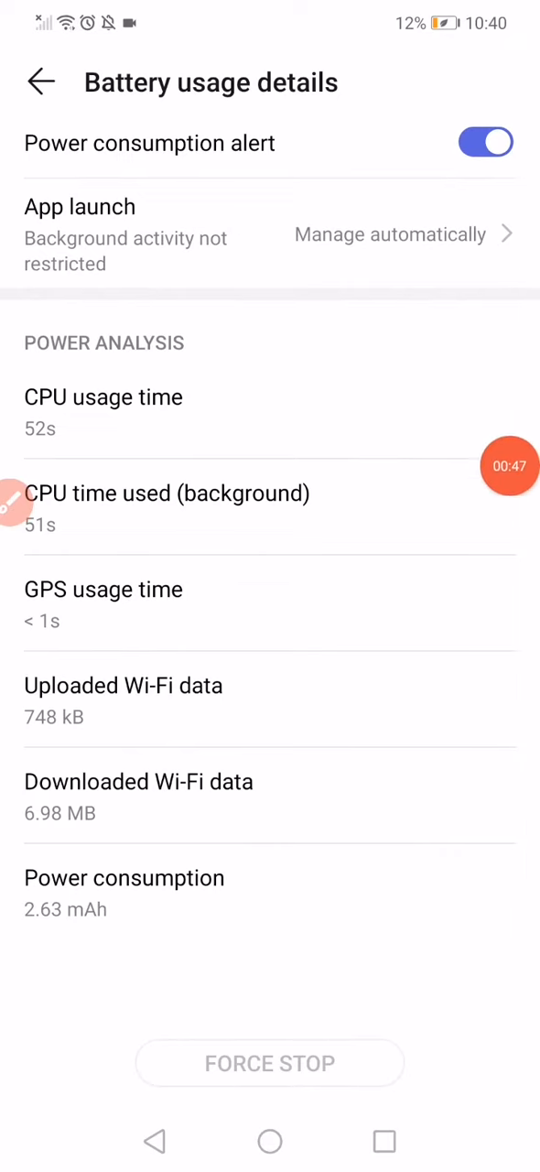
{"action": "scroll", "scroll_direction": "down", "scroll_amount": 3}
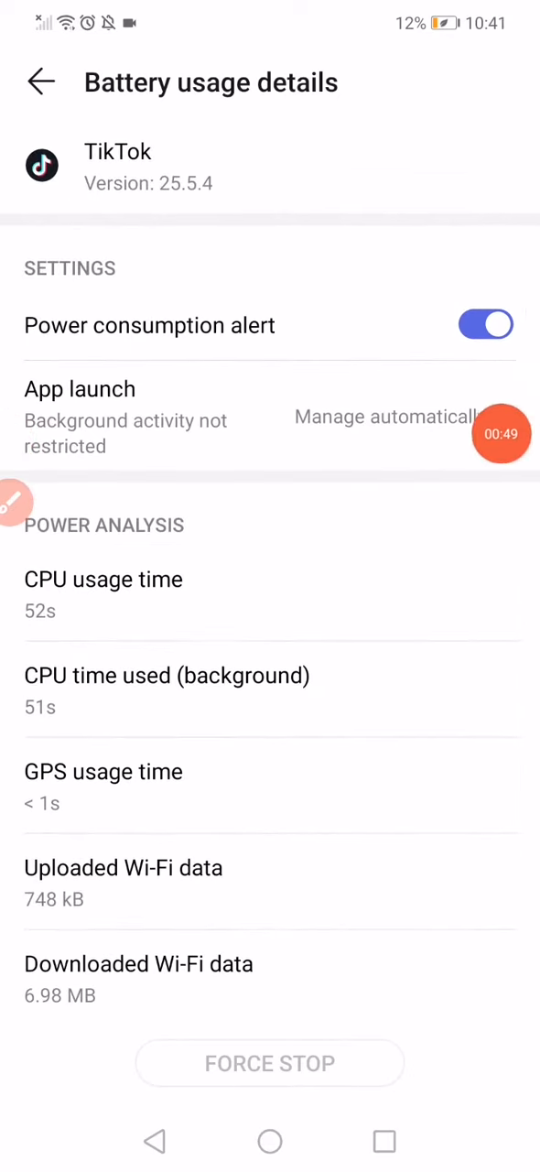
Turn off automatic launch management for TikTok, confirm with OK, and go Home.
{"action": "left_click", "coordinate": [271, 417]}
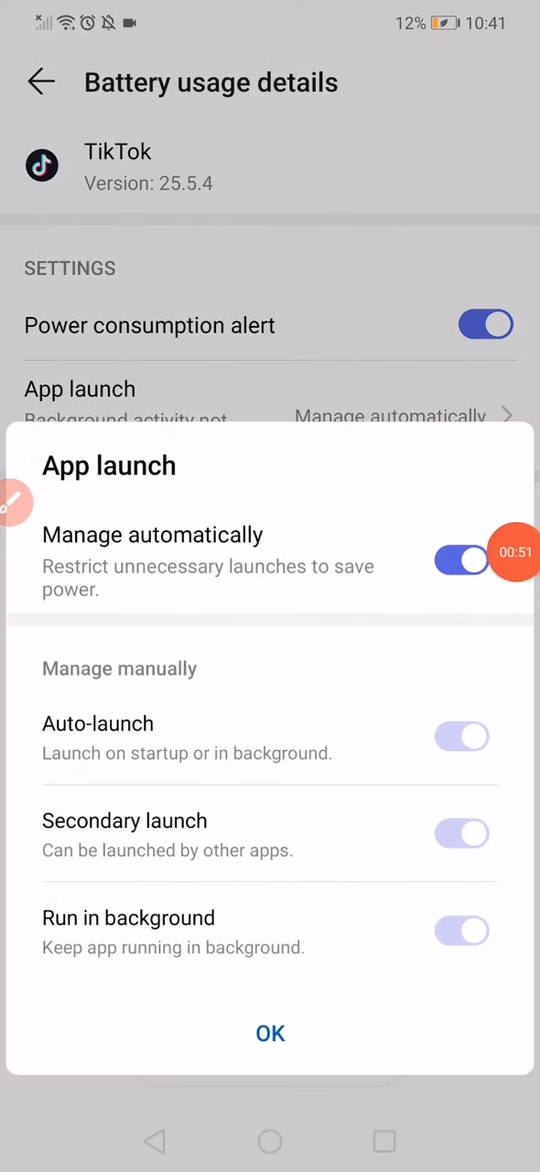
{"action": "left_click", "coordinate": [462, 560]}
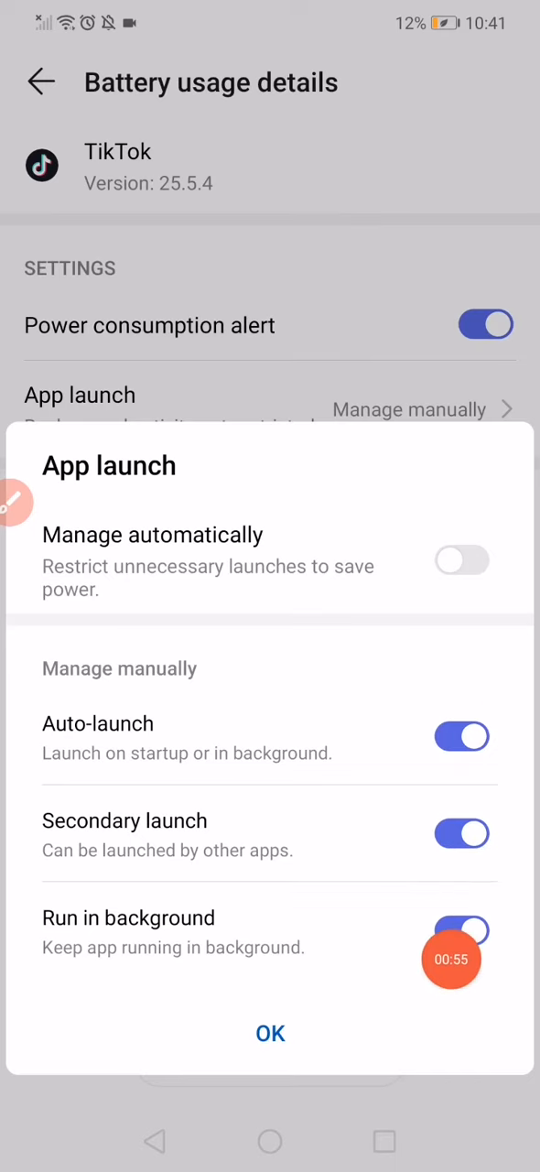
{"action": "left_click", "coordinate": [270, 1032]}
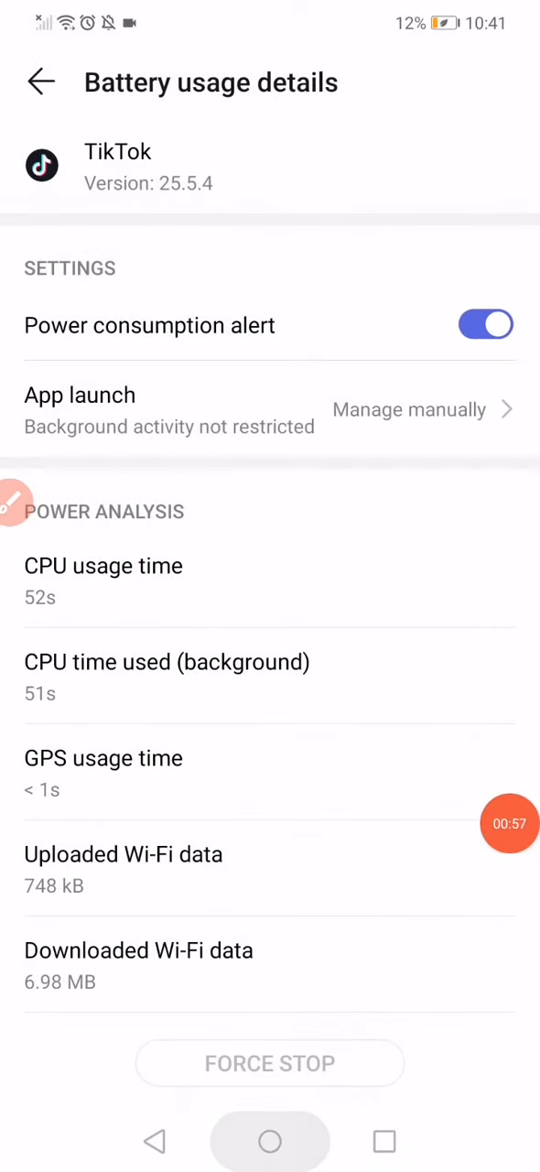
{"action": "left_click", "coordinate": [269, 1140]}
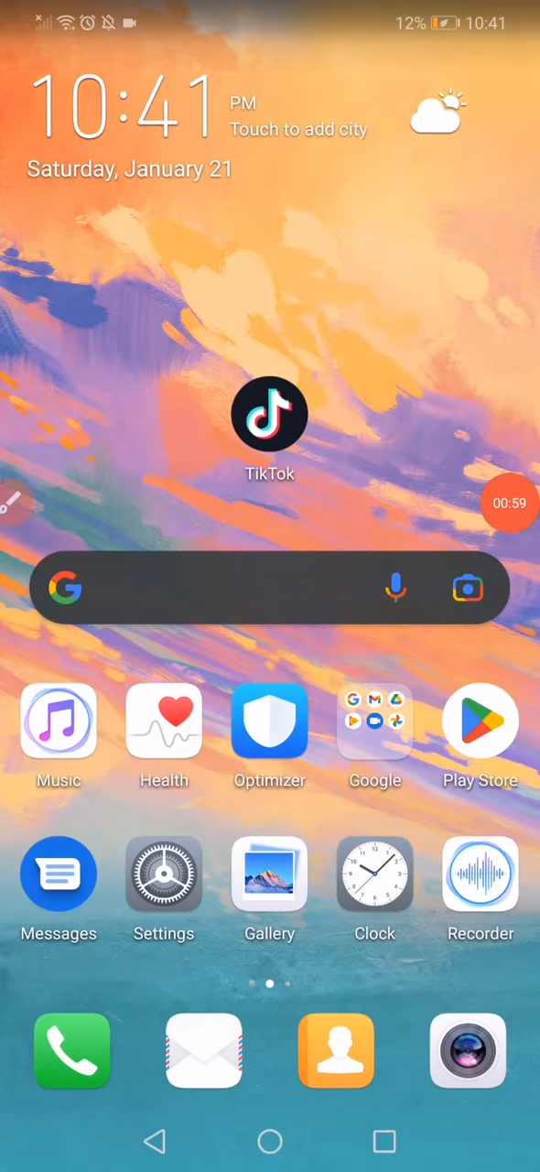